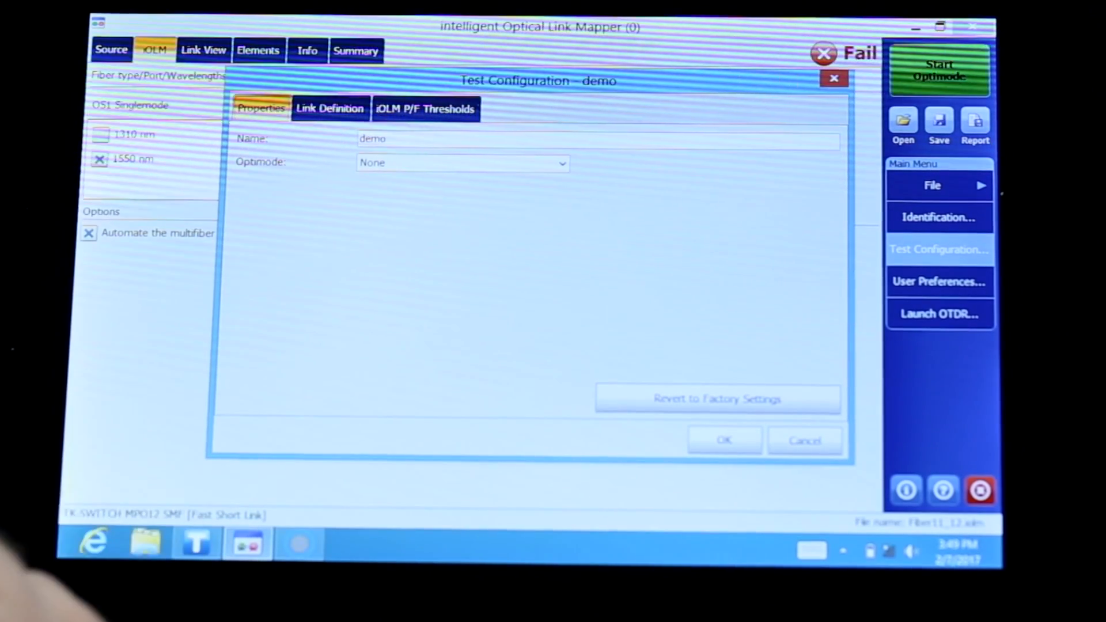
Step: Choose an Optimode for the 'demo' test configuration in Properties
click(562, 162)
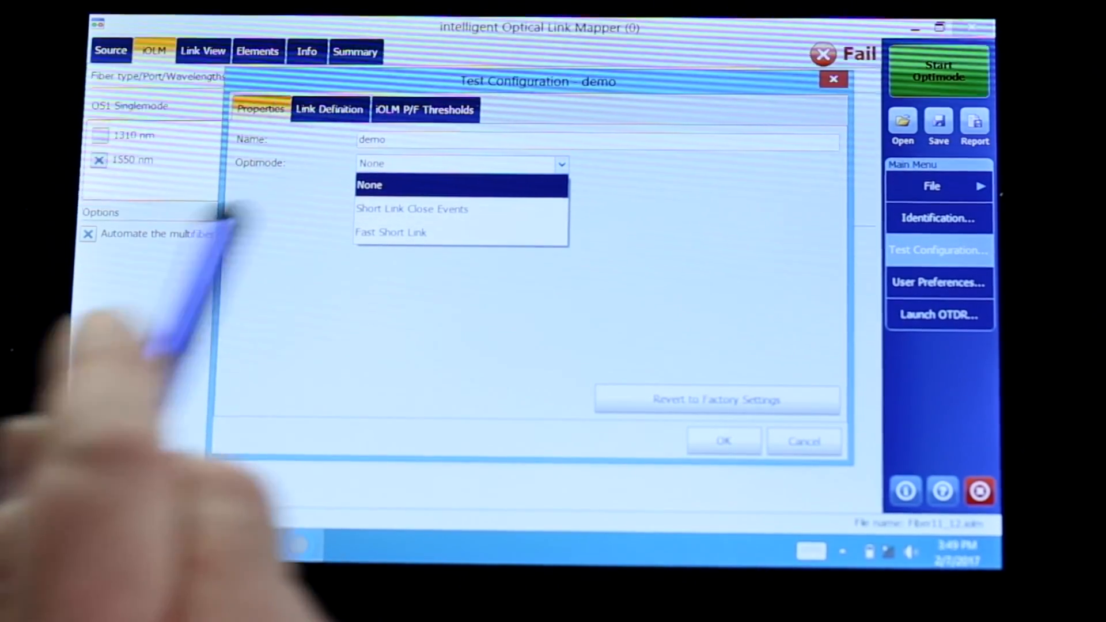
click(390, 232)
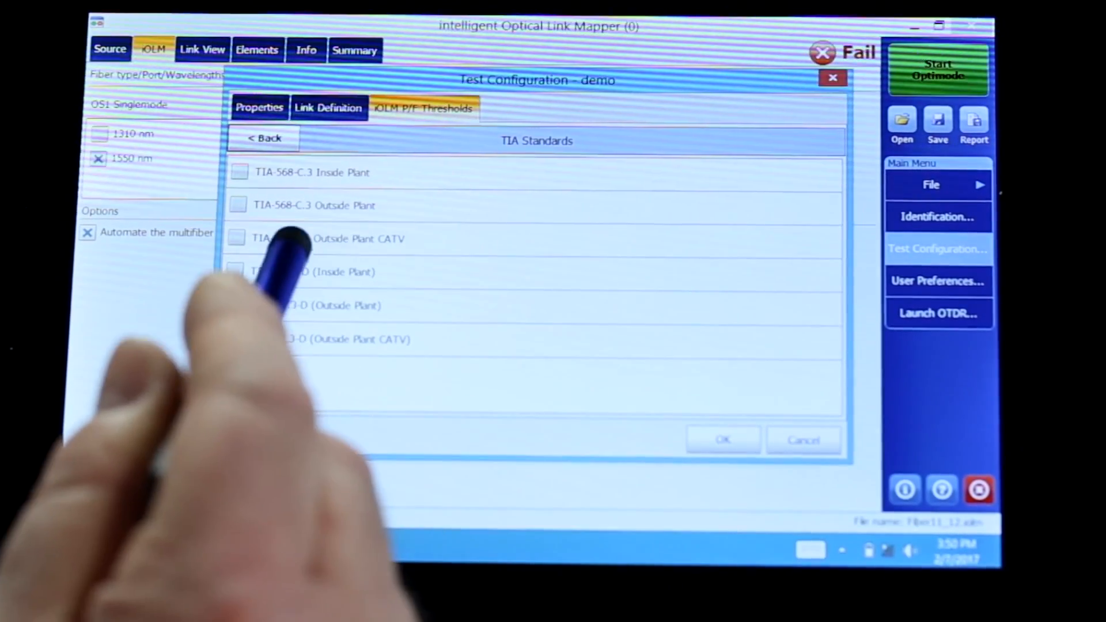
Step: Apply the TIA-568.3-D (Inside Plant) standard, then bring up the Custom Pass/Fail Thresholds
click(236, 271)
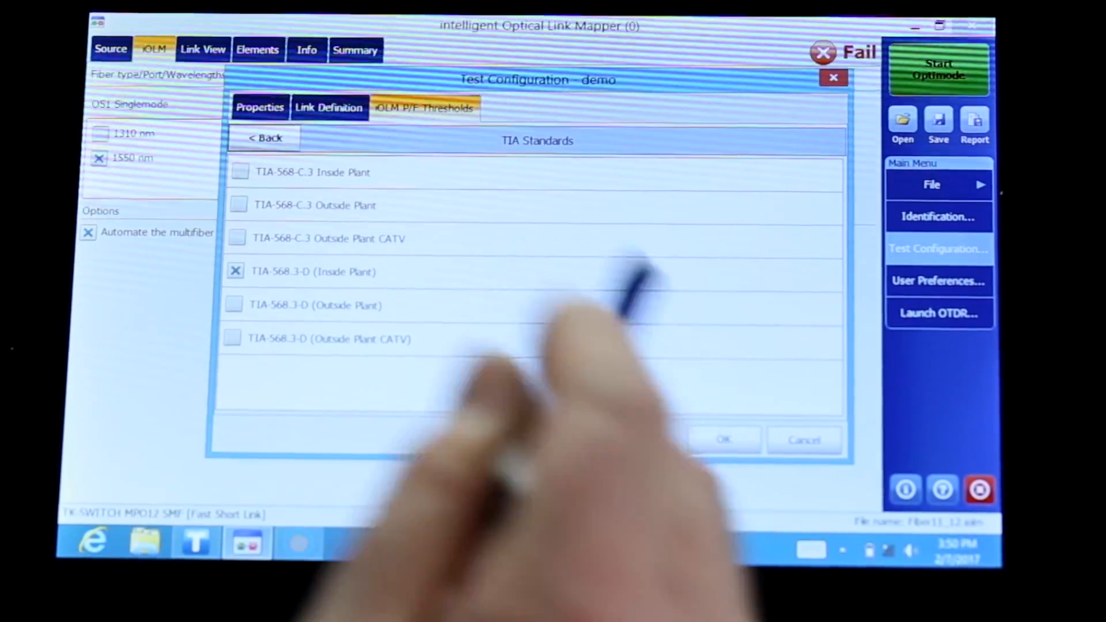
click(265, 137)
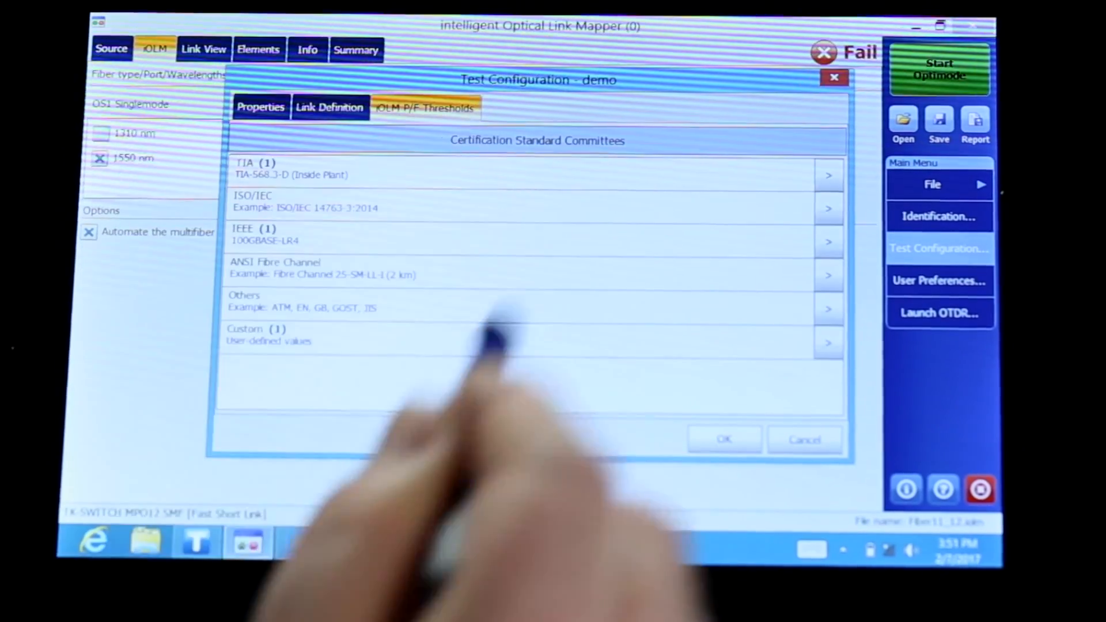
click(828, 343)
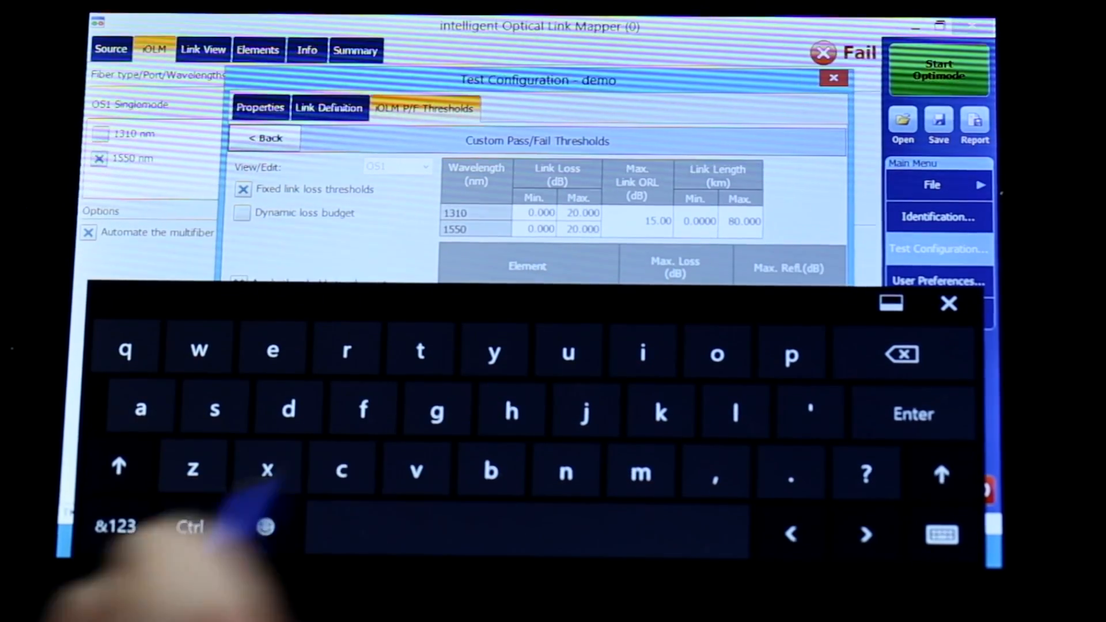
click(114, 527)
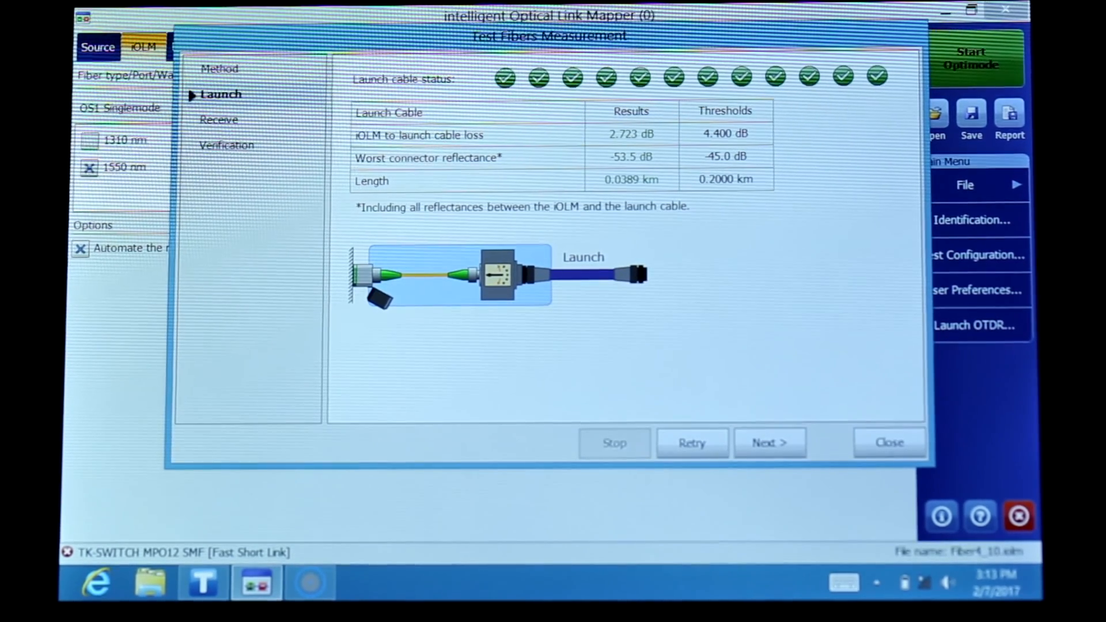
Step: Run the receive cable reference so all twelve fibers pass near 0.720 dB loss
click(769, 443)
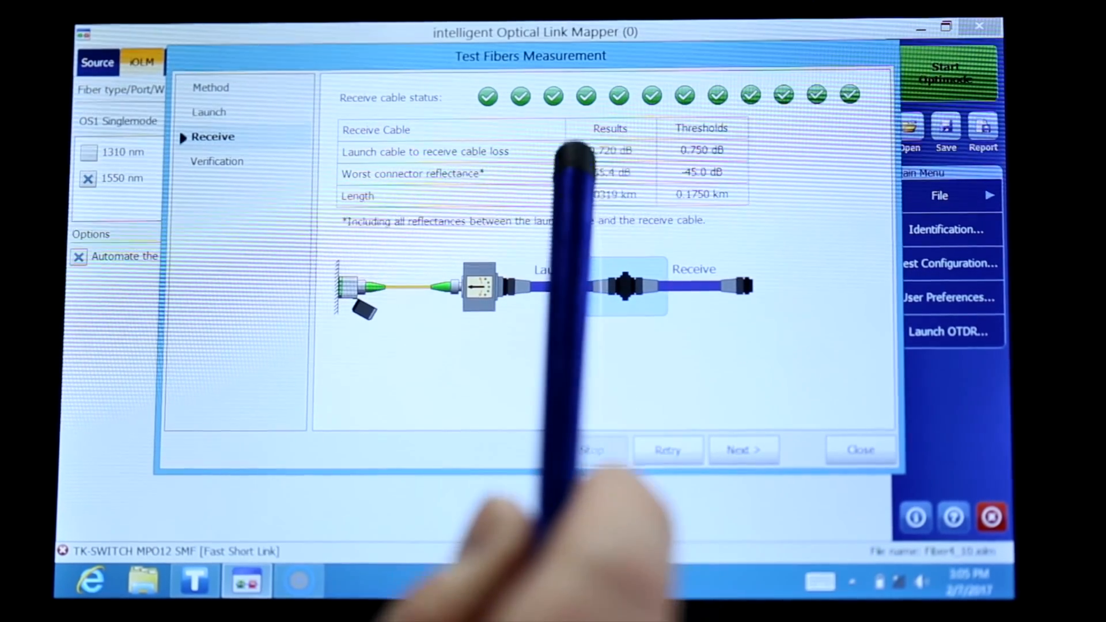
mouse_move(536, 212)
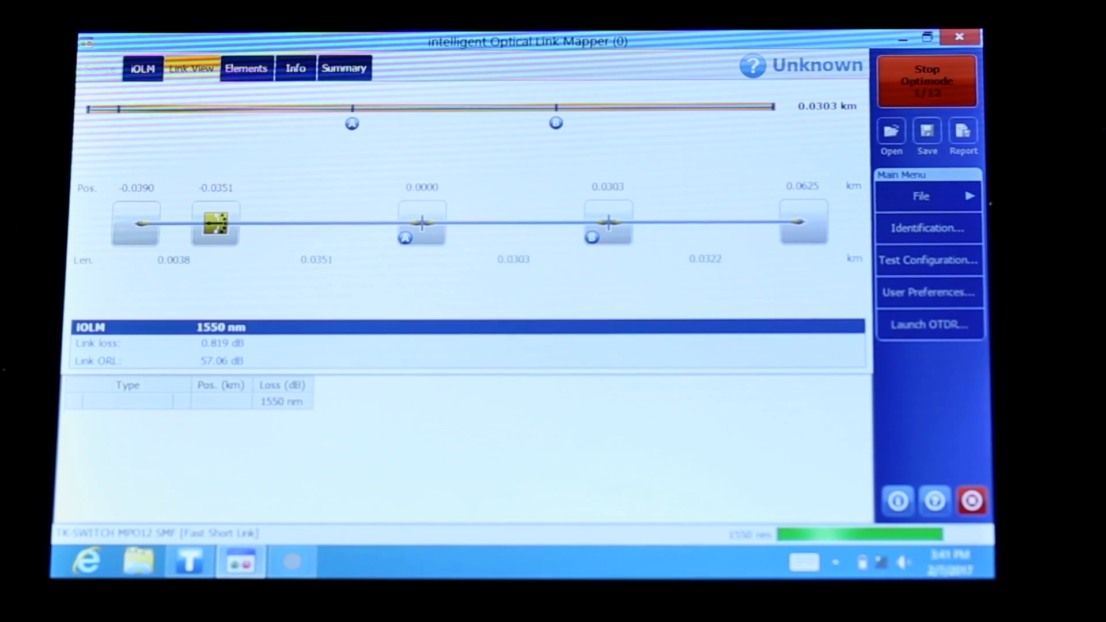
Step: Watch the Summary fill with Fiber11_01 to Fiber11_03, all passing
click(344, 68)
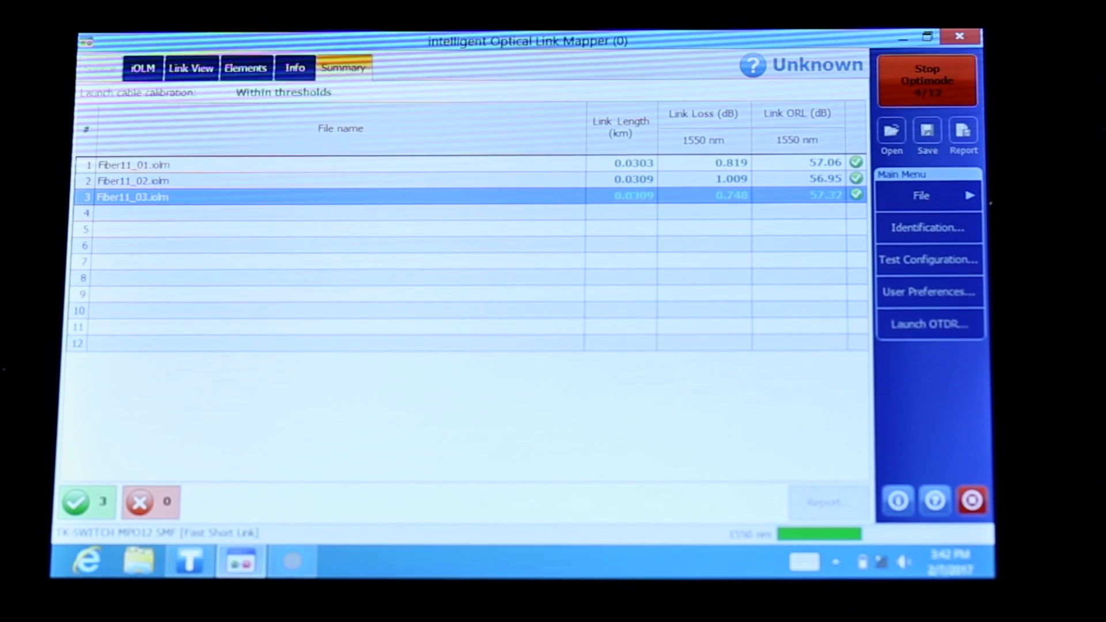
Step: Show failed fiber 5 in Link View: 1.328 dB link loss, connector B 0.823 dB fault
click(926, 80)
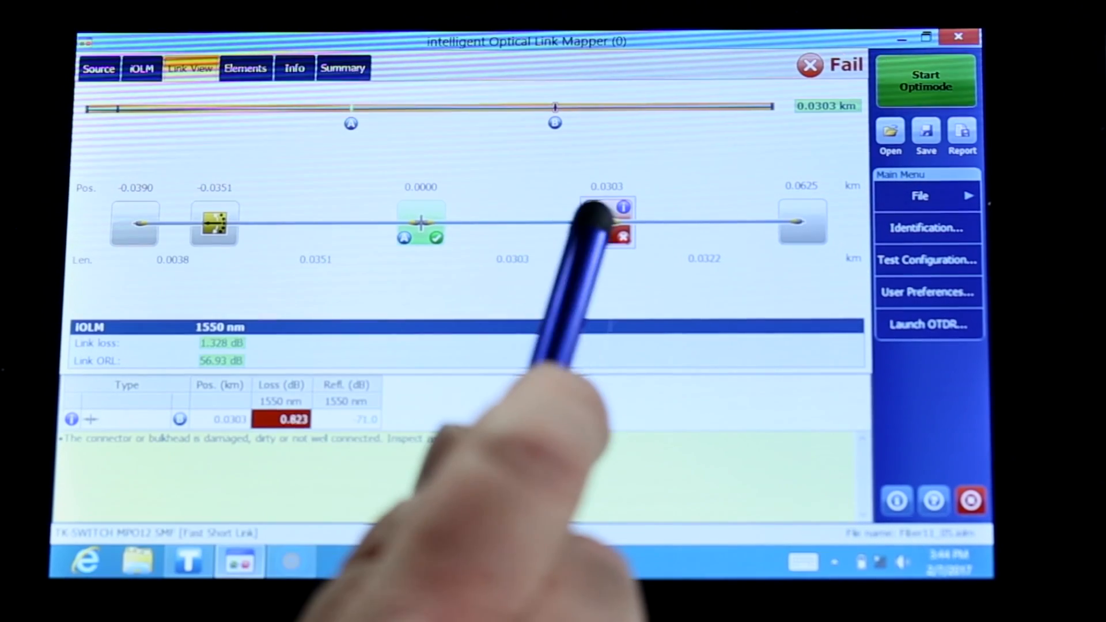
mouse_move(593, 219)
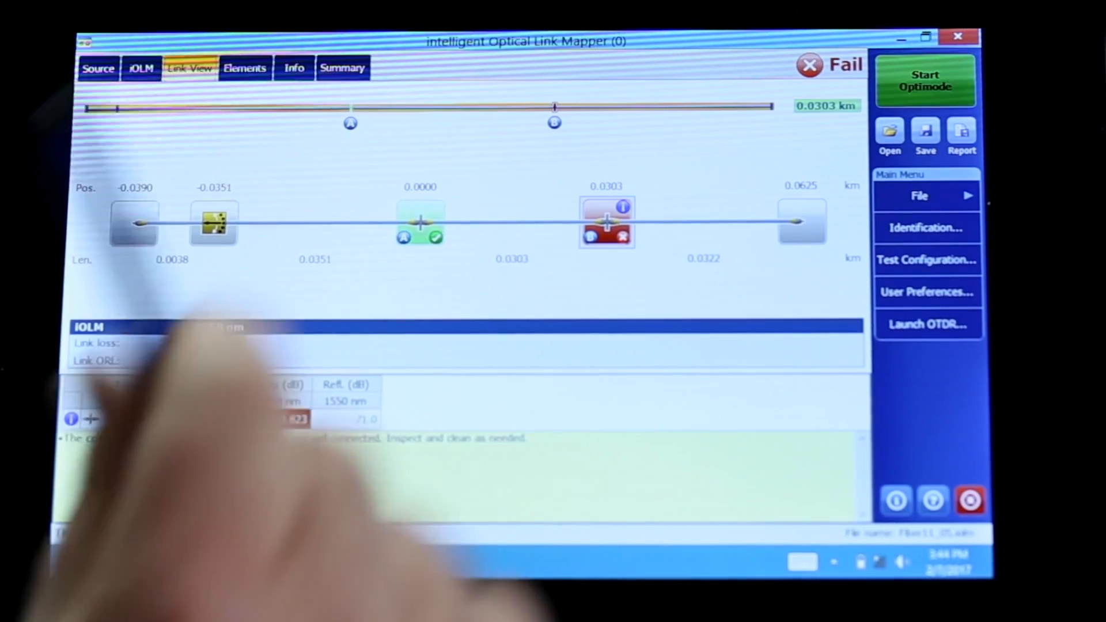
Step: Review Fiber11_09's connector B fault in Link View, then return to the Summary of all fibers
click(343, 68)
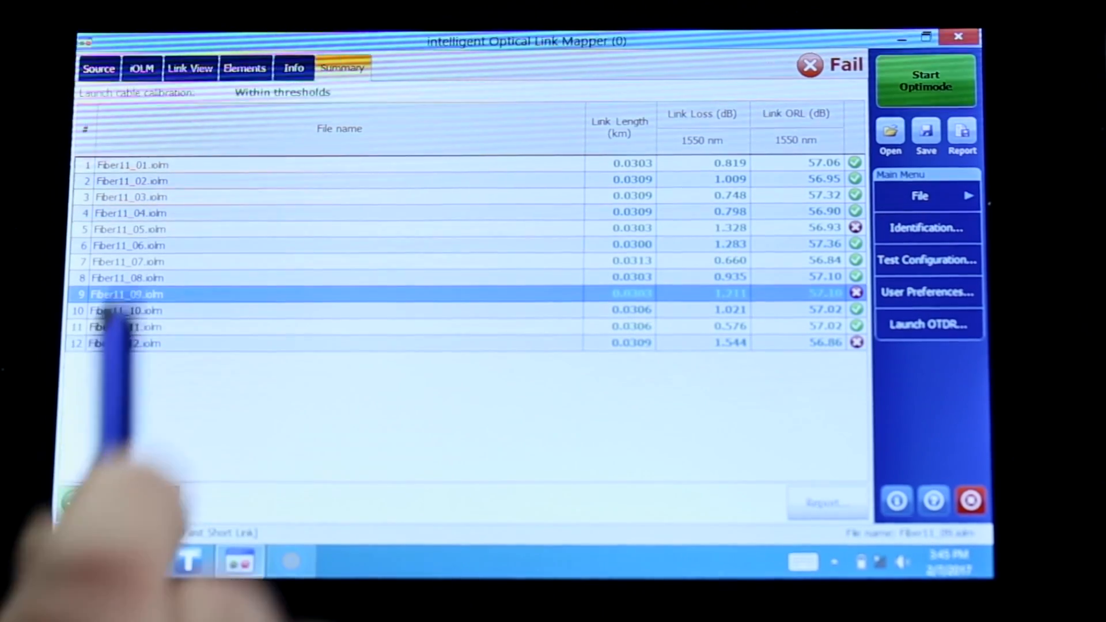
click(191, 68)
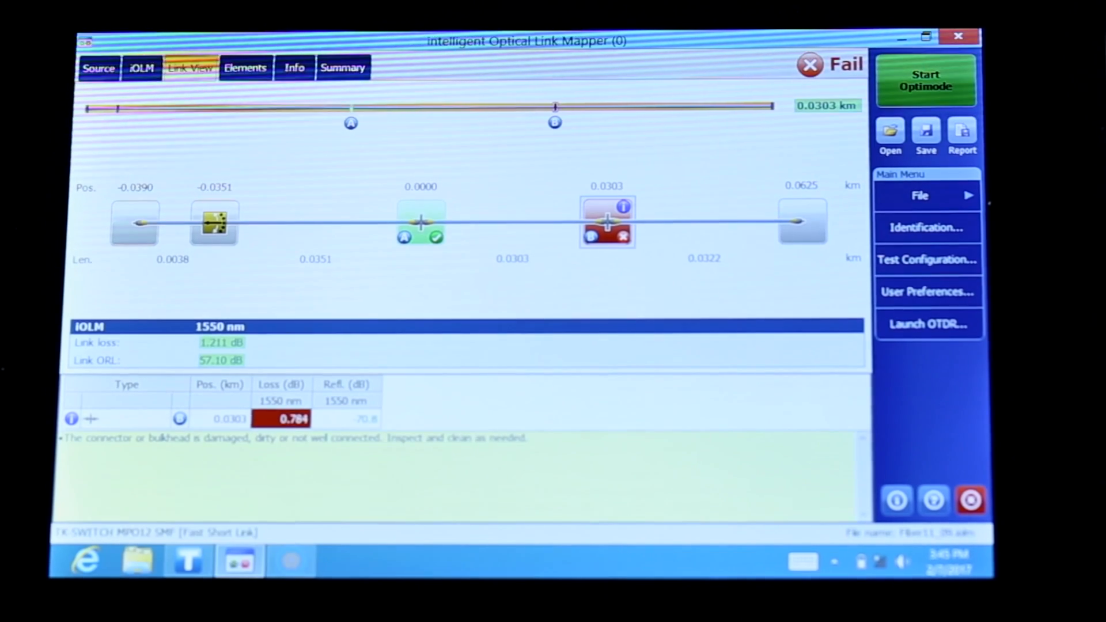
click(344, 67)
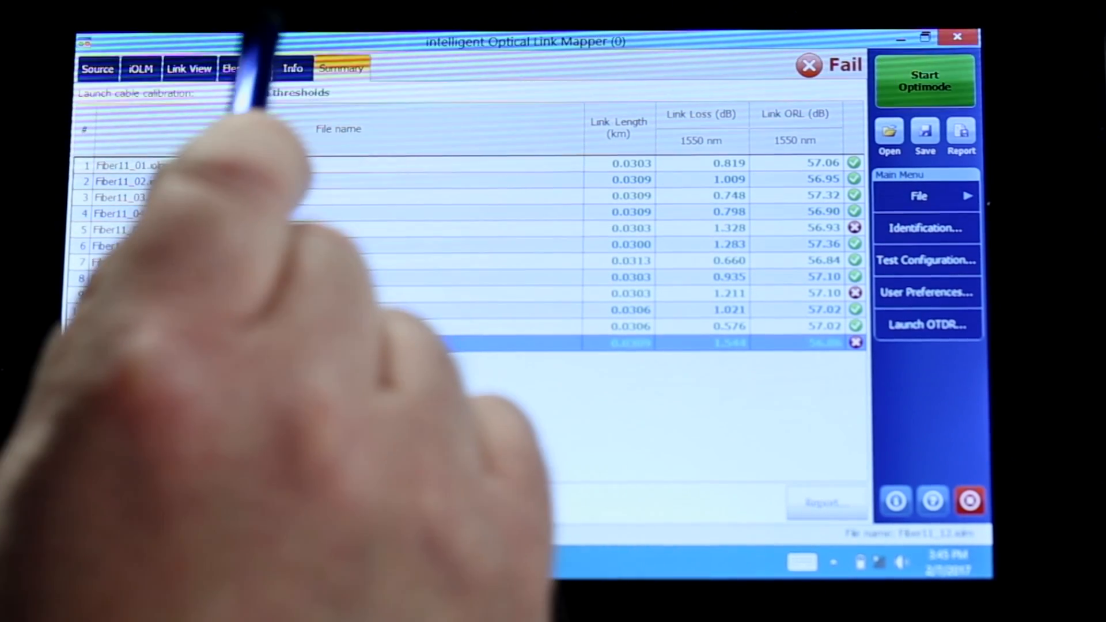
Step: Show fiber 12 in Link View and inspect connector B's 0.924 dB damaged/dirty fault
click(189, 68)
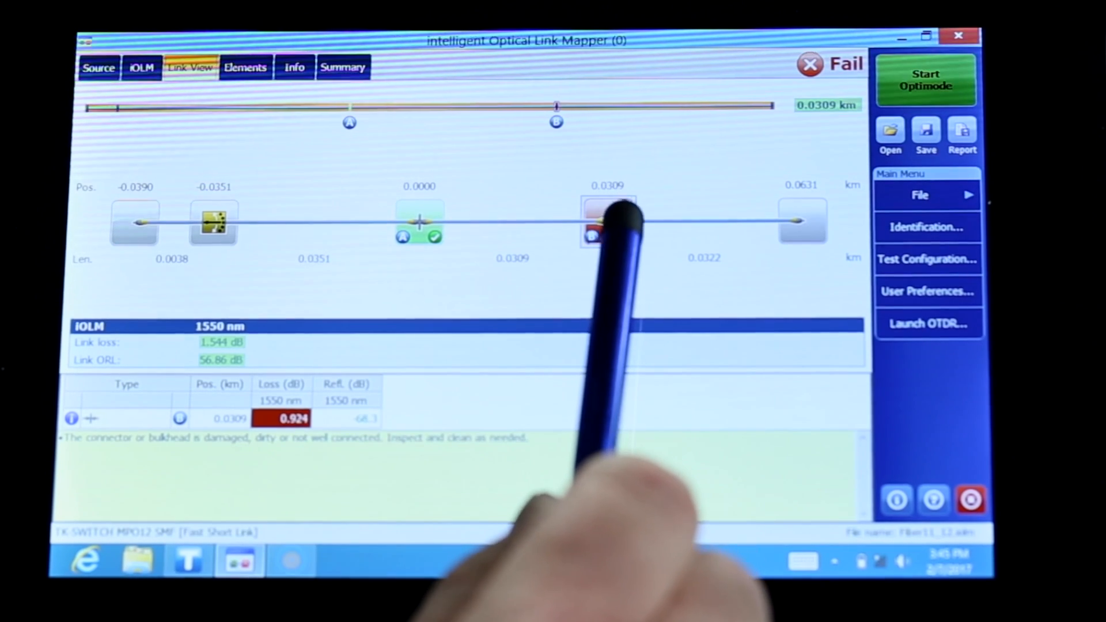
click(607, 222)
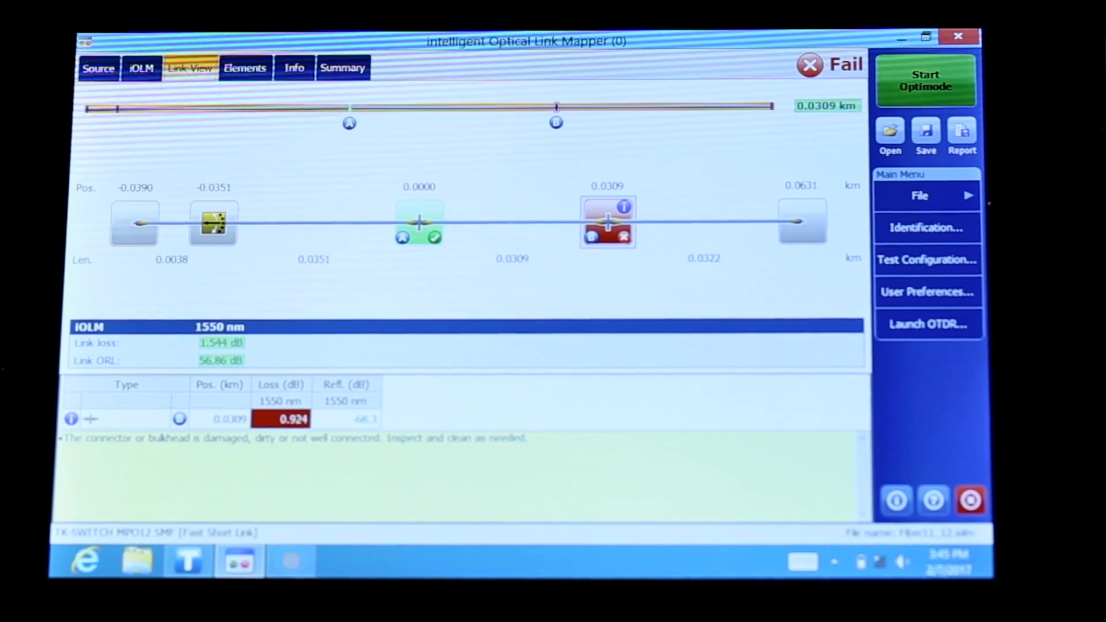